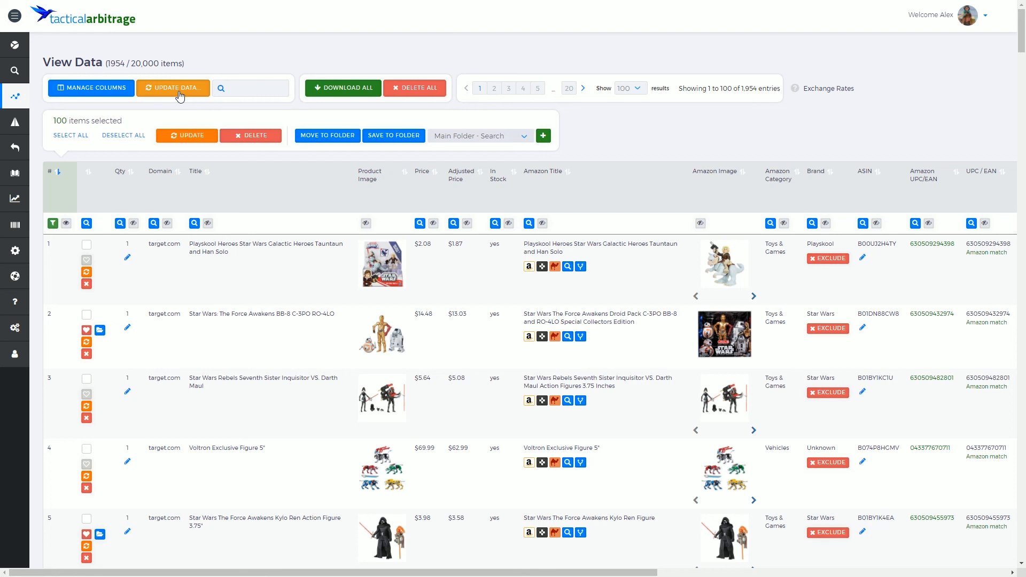
mouse_move(122, 68)
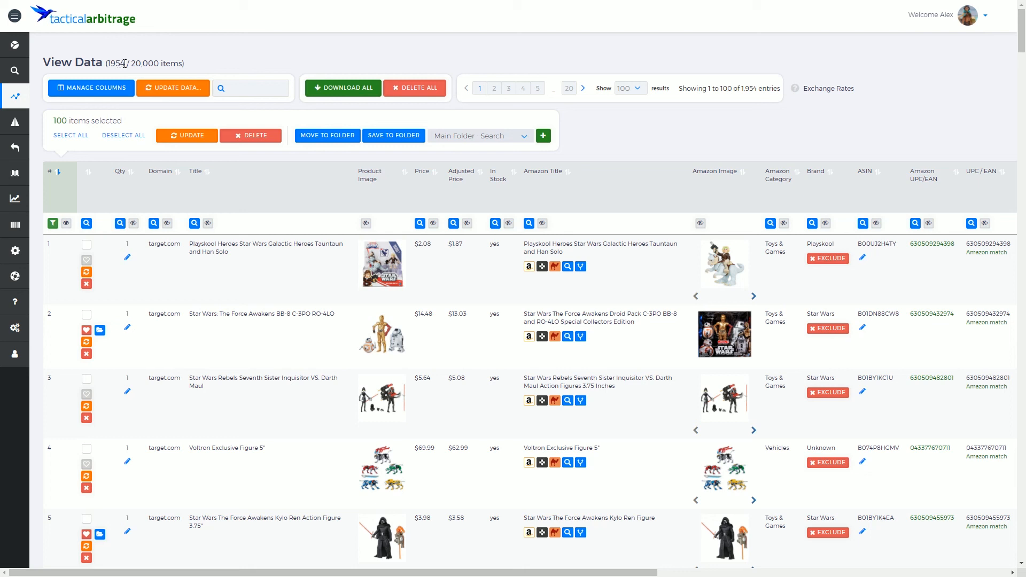
mouse_move(657, 65)
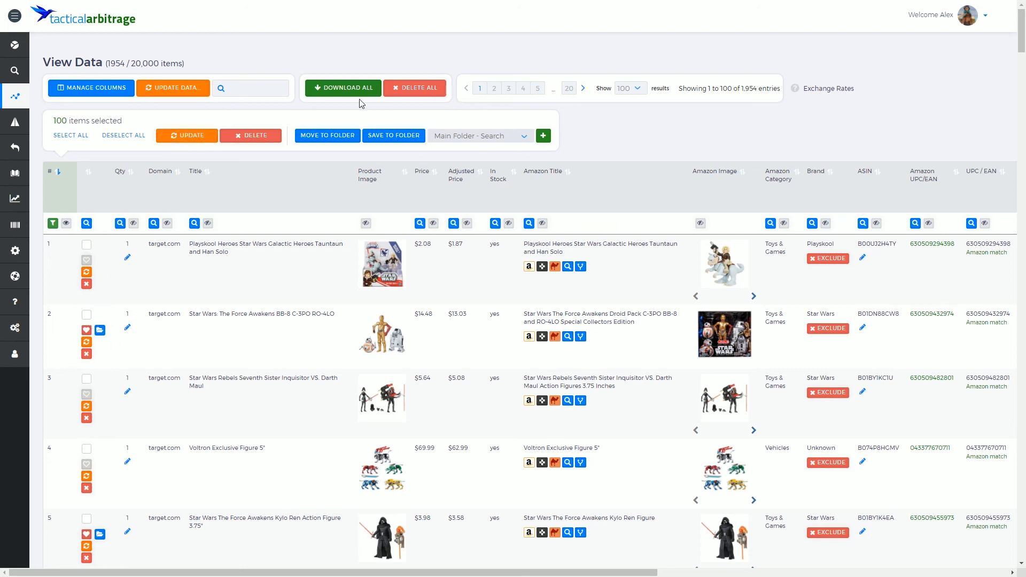
mouse_move(328, 201)
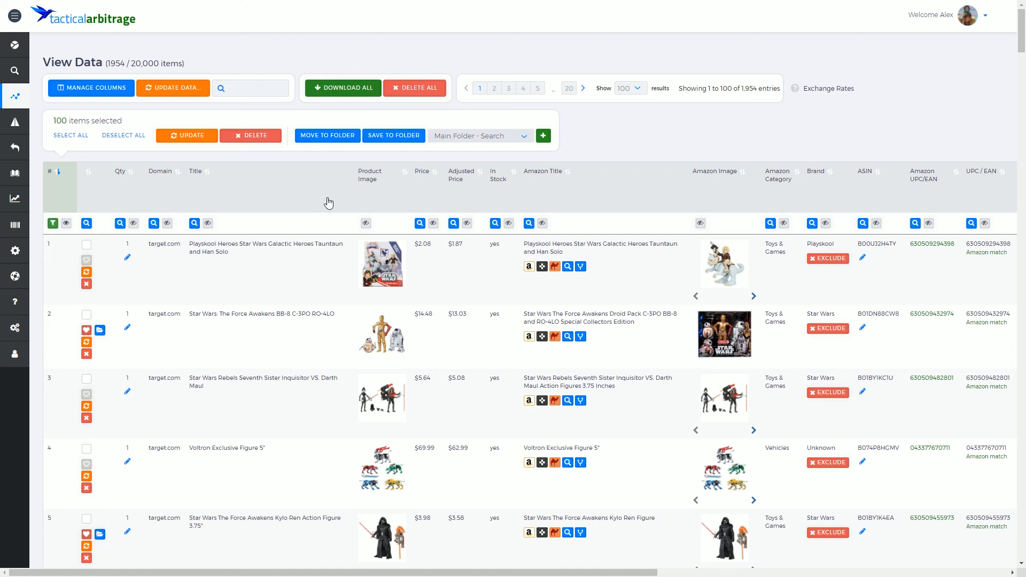
mouse_move(170, 87)
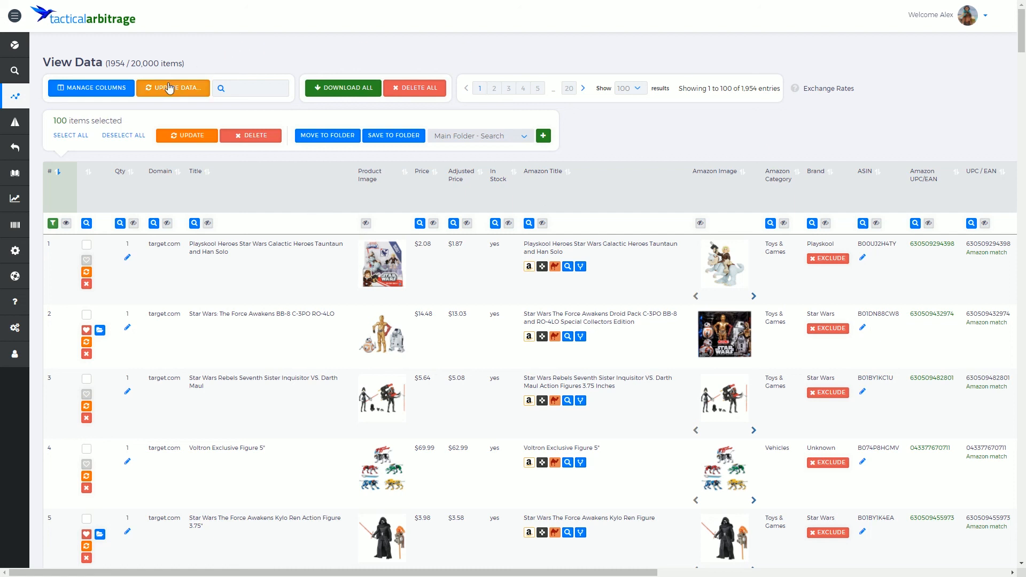
mouse_move(172, 87)
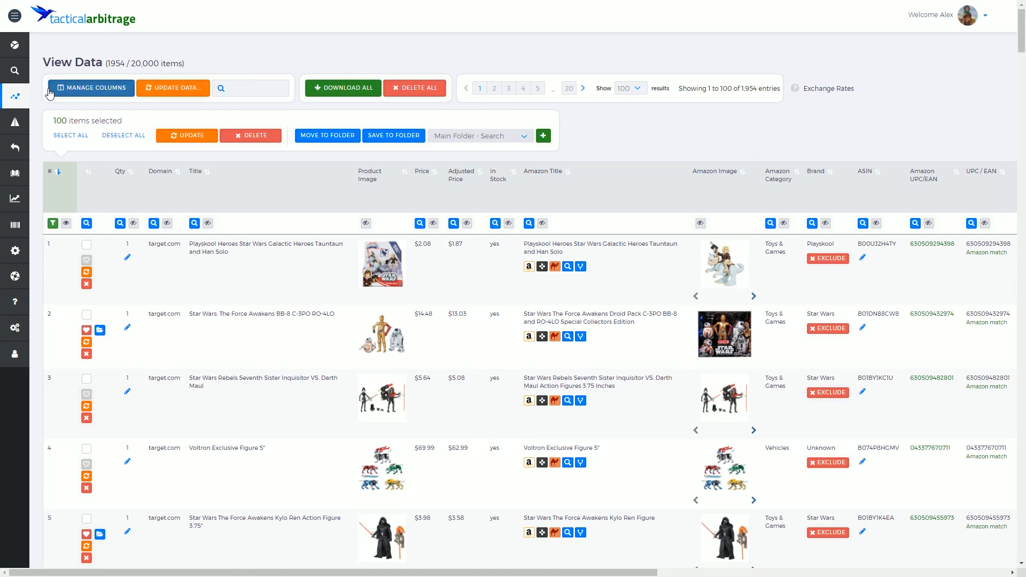
mouse_move(828, 90)
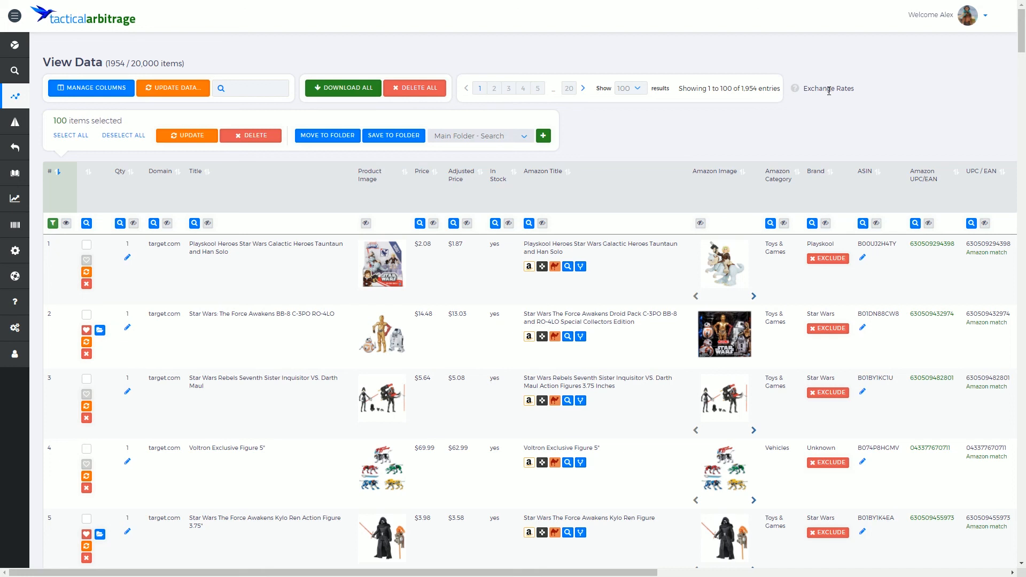
mouse_move(417, 116)
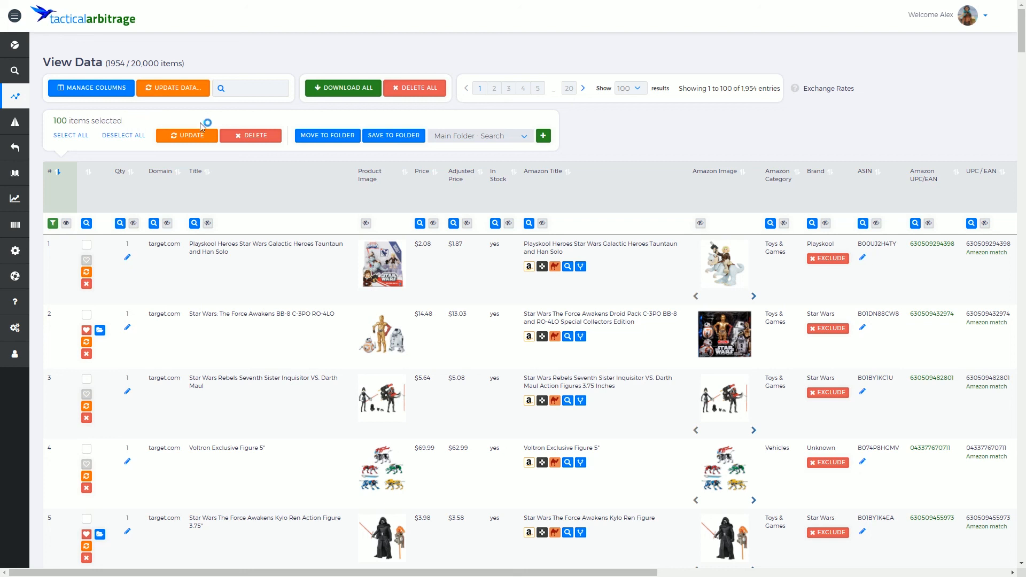
mouse_move(597, 66)
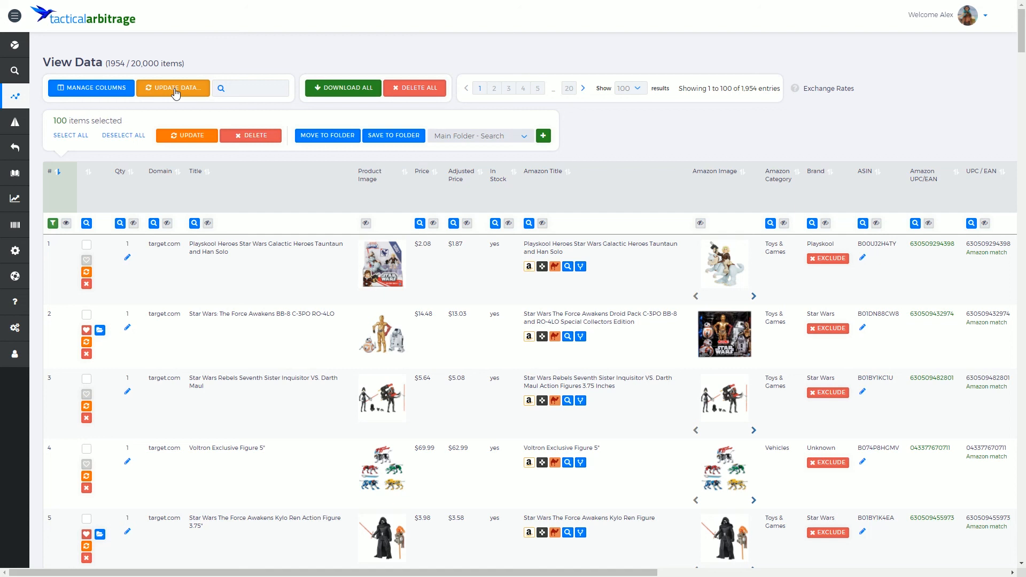
Step: Bring up the Update Data menu of refresh choices for the selected products
left_click(176, 88)
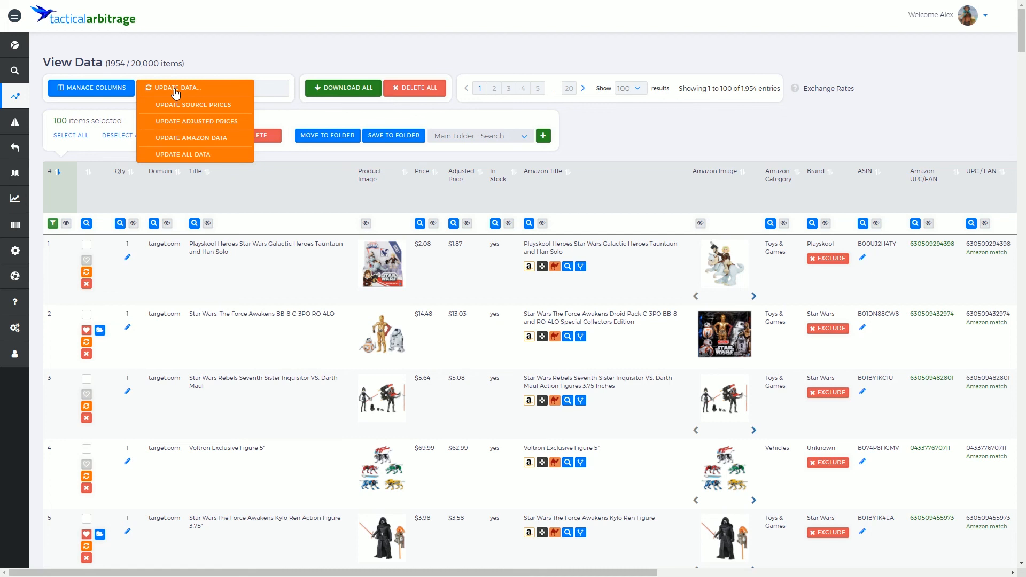
mouse_move(217, 109)
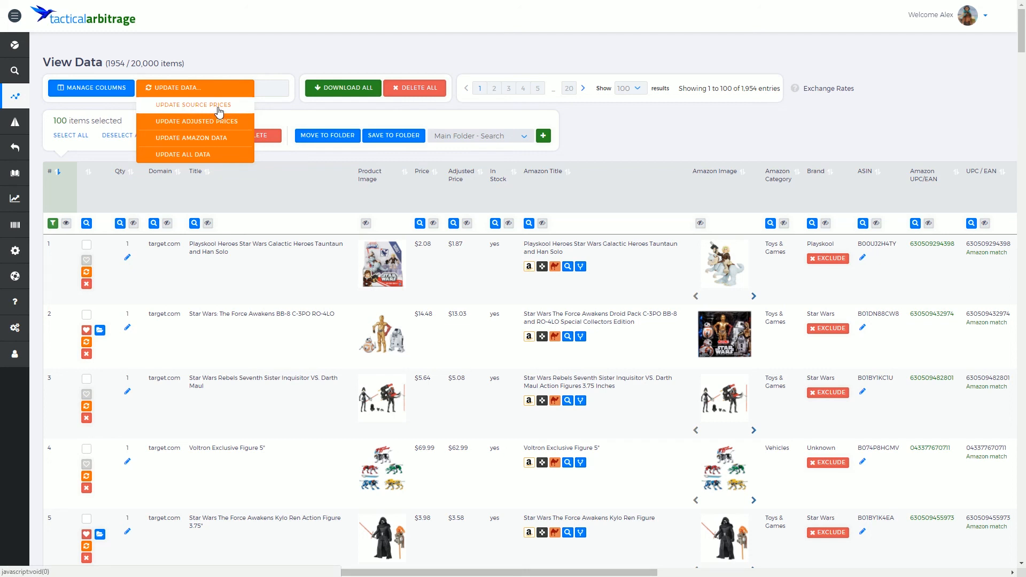
mouse_move(181, 247)
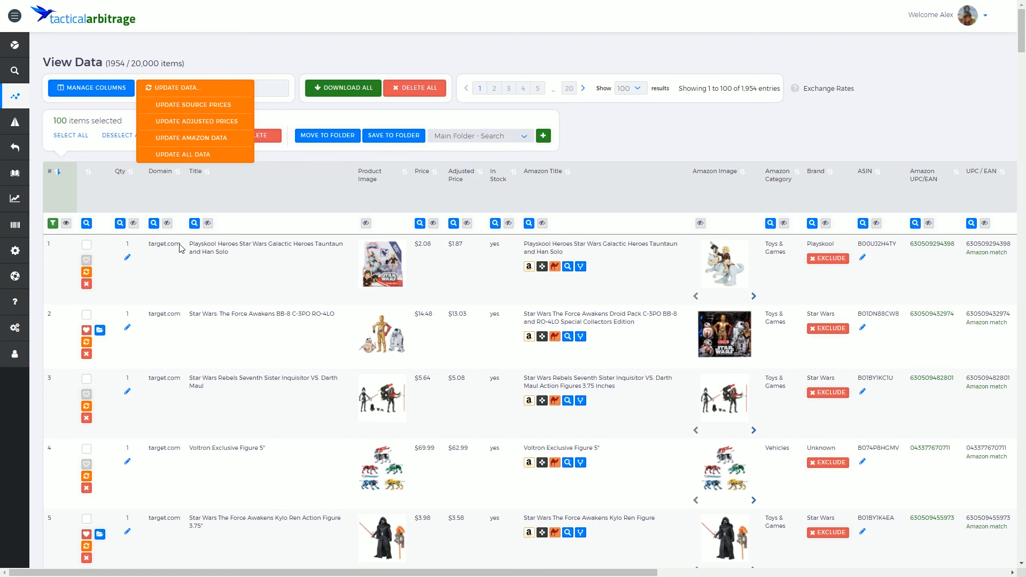
mouse_move(162, 248)
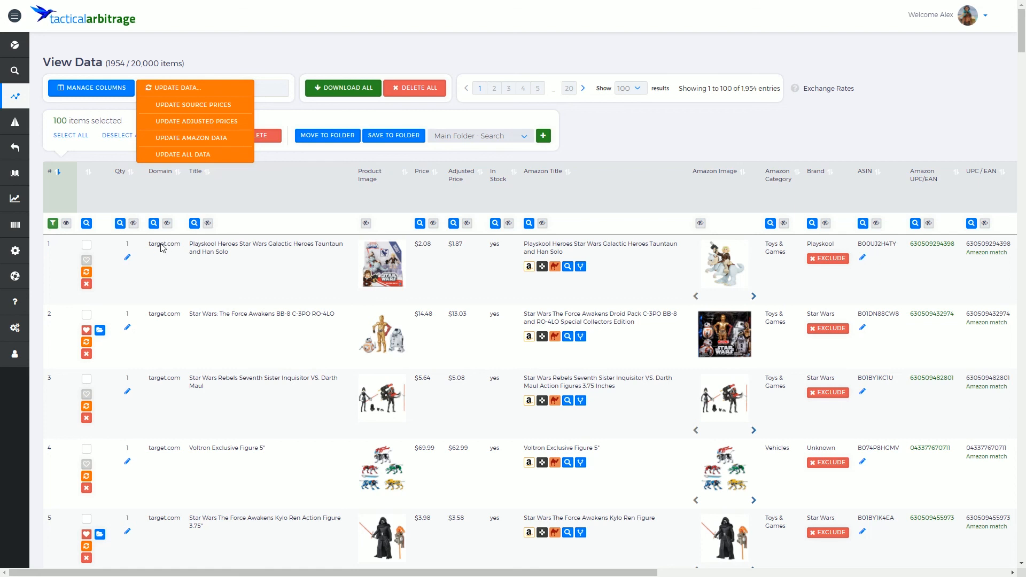
mouse_move(167, 330)
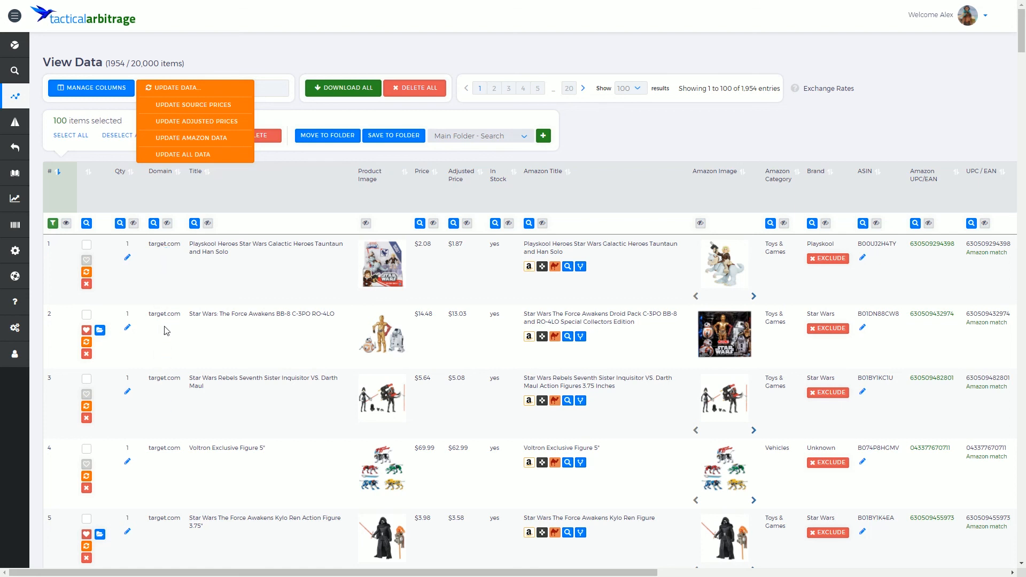
mouse_move(169, 425)
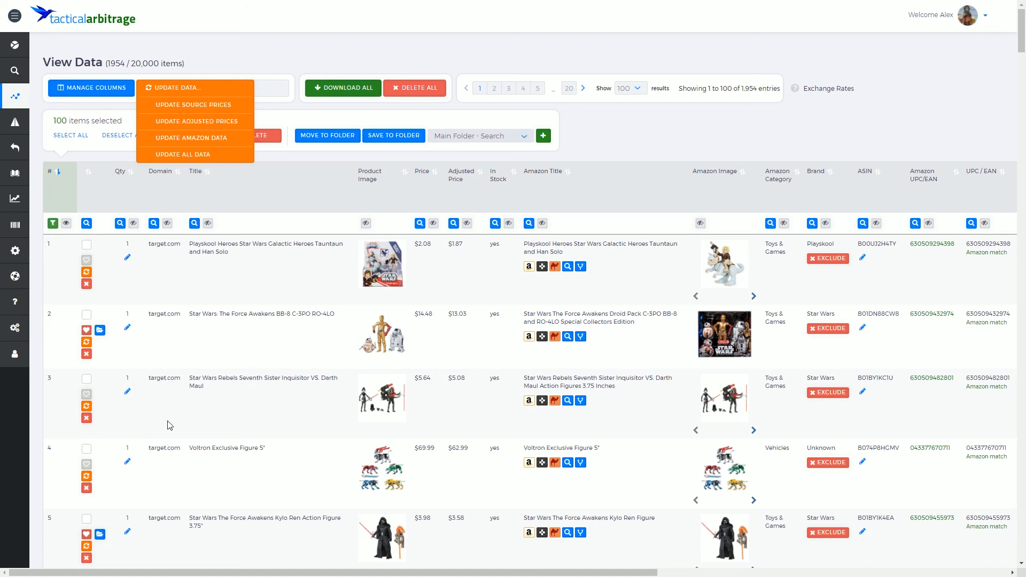
mouse_move(168, 534)
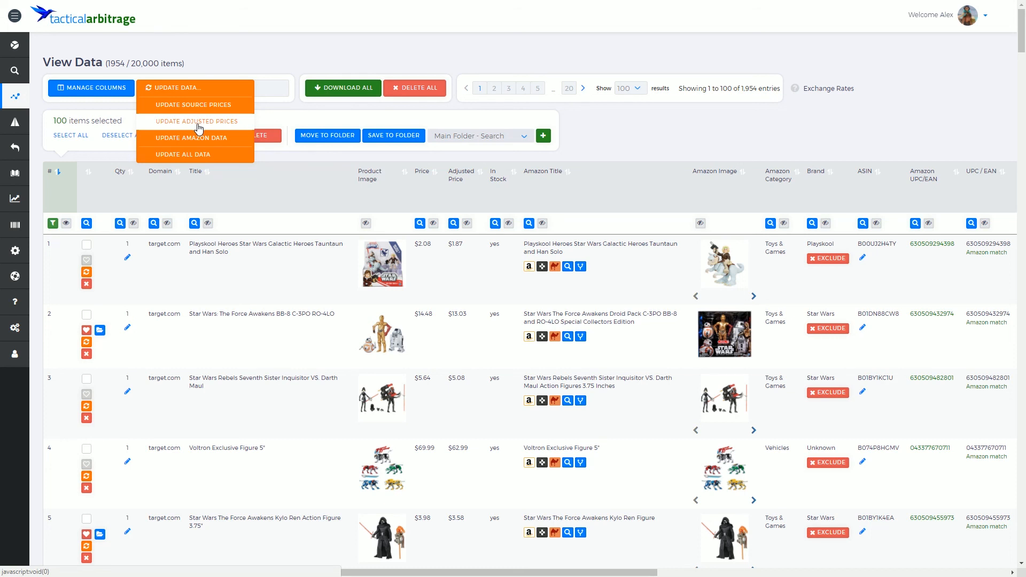
Step: Choose Update Adjusted Prices and enter store price adjustments of 20% and 18%
left_click(196, 121)
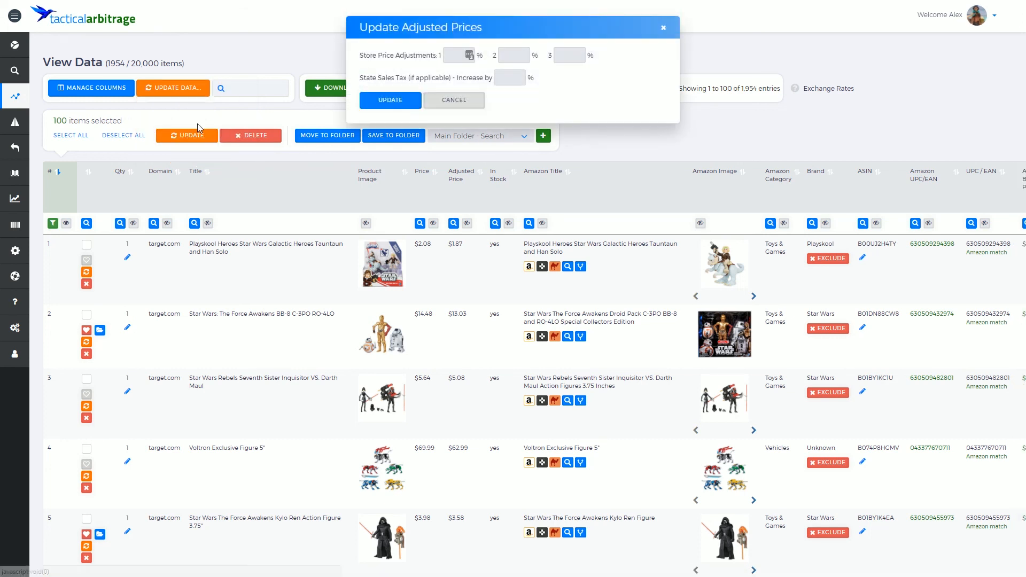
mouse_move(395, 20)
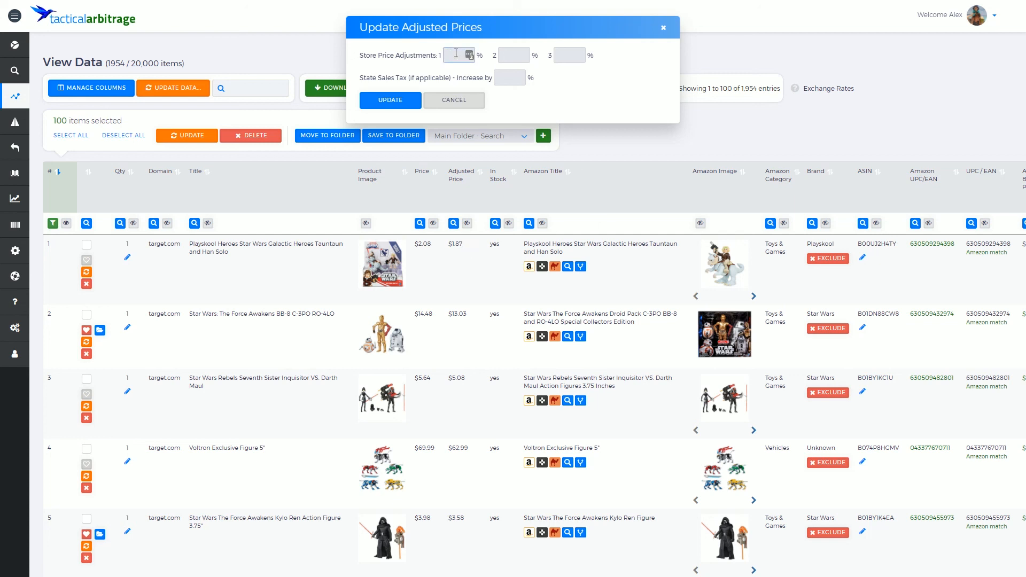
type("20")
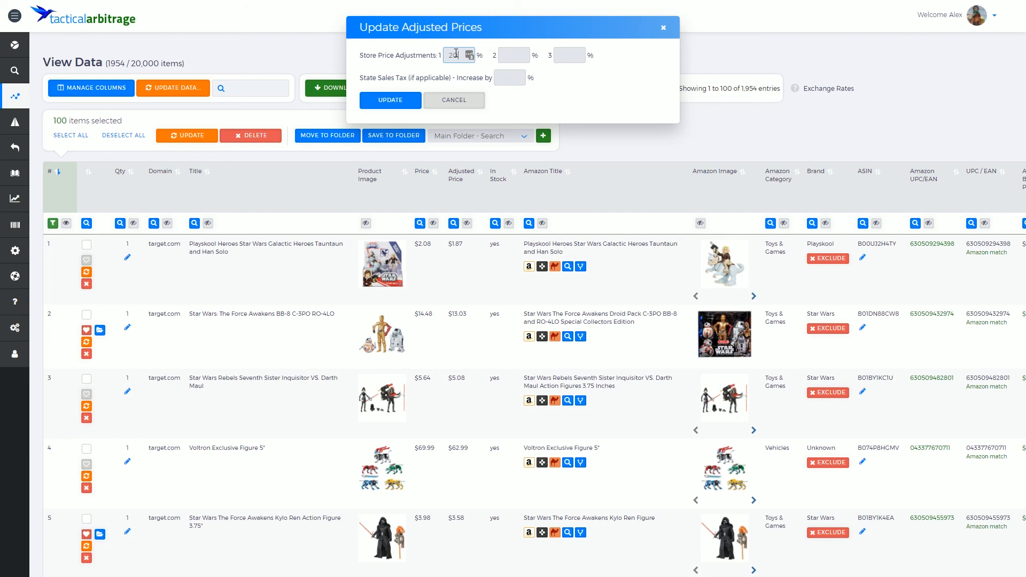
left_click(513, 56)
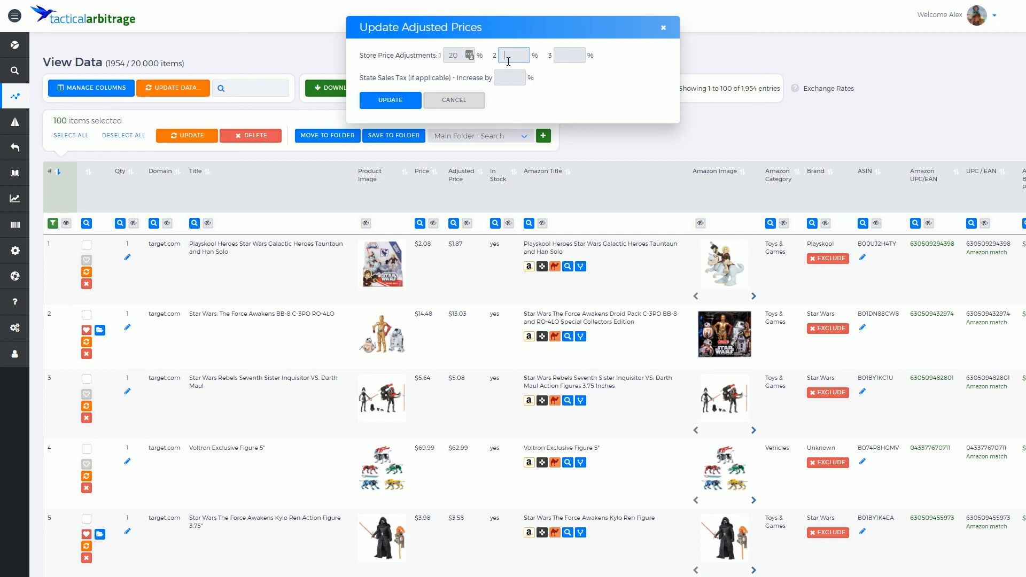
type("18")
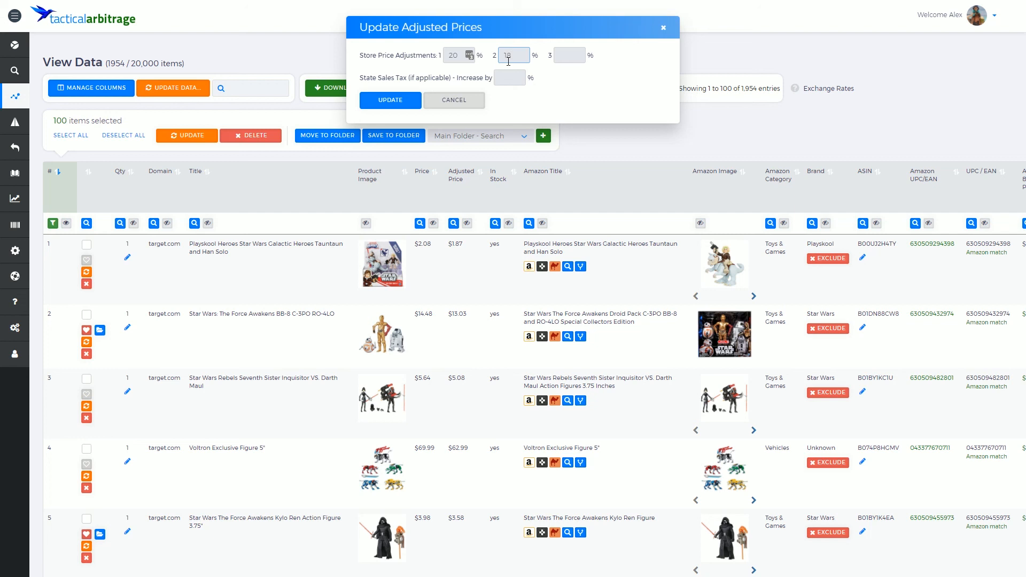
mouse_move(467, 290)
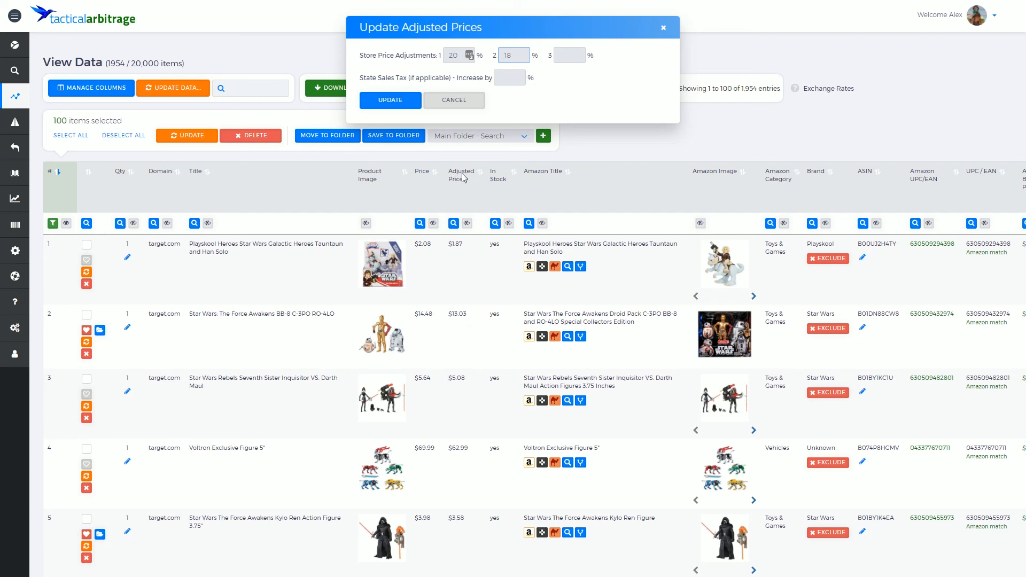
mouse_move(466, 252)
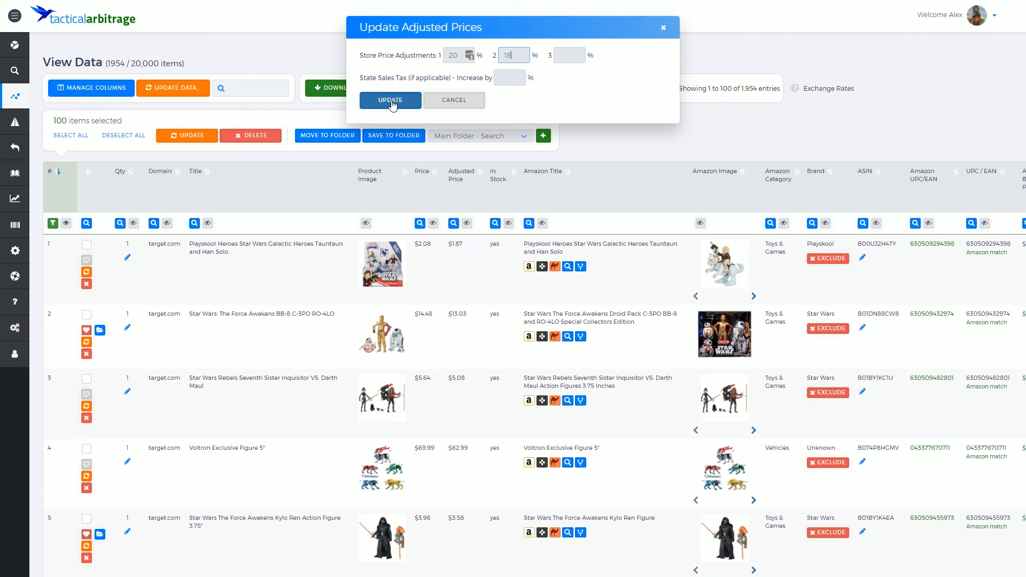
Step: Apply the 20% and 18% adjustments and review the recalculated Adjusted Price column
left_click(390, 100)
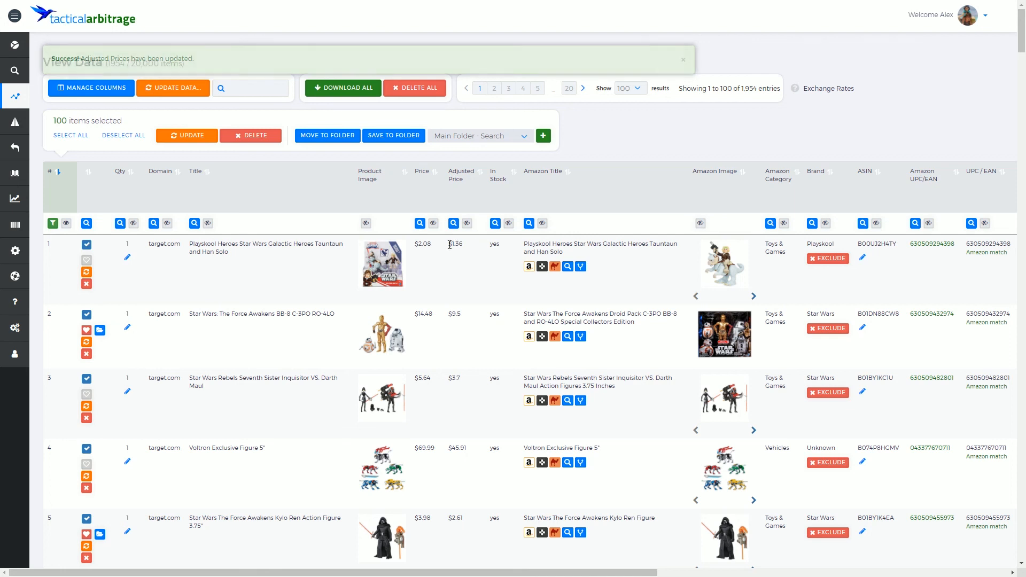
scroll("down", 3)
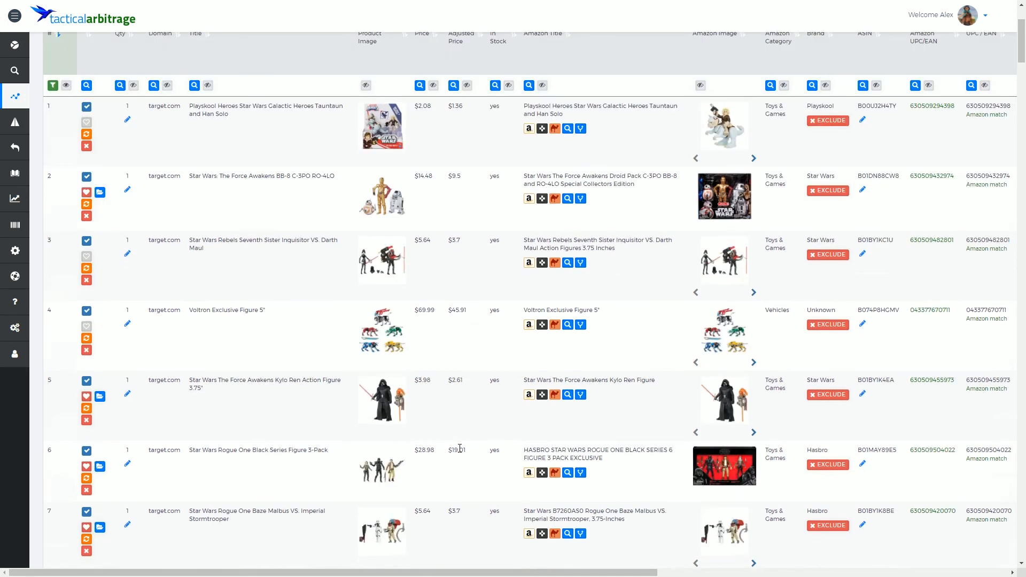
scroll("down", 3)
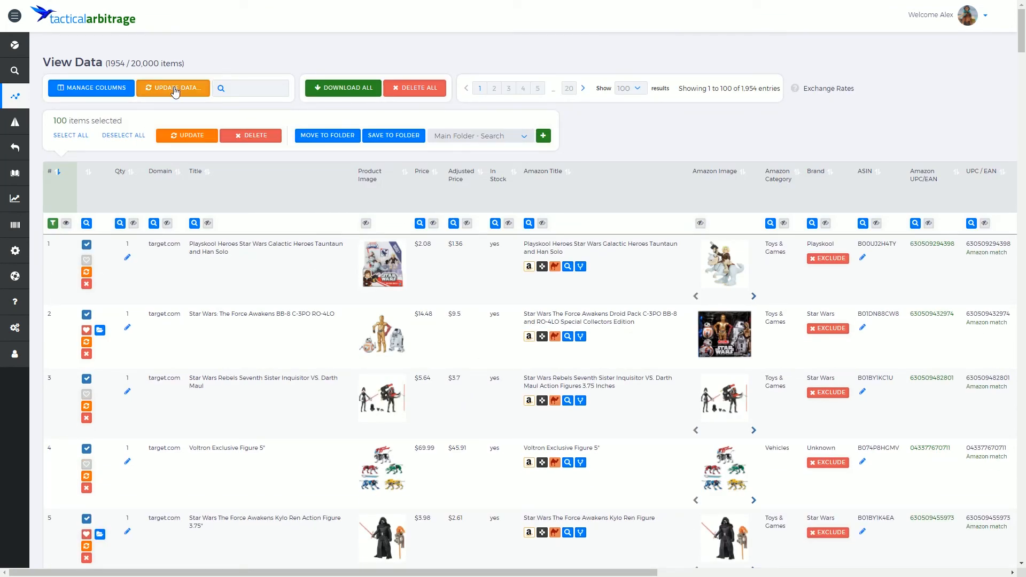
left_click(175, 88)
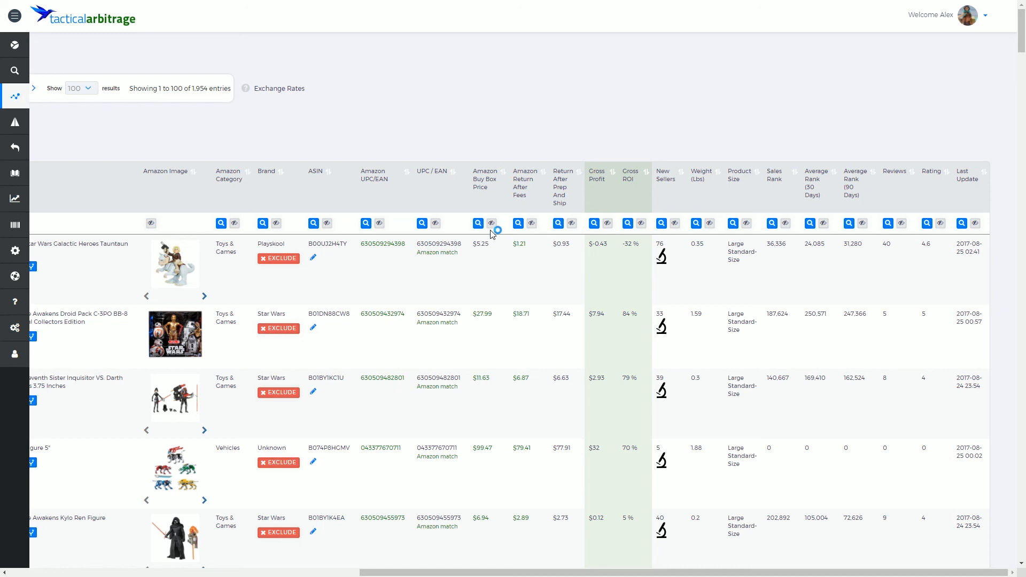
mouse_move(601, 111)
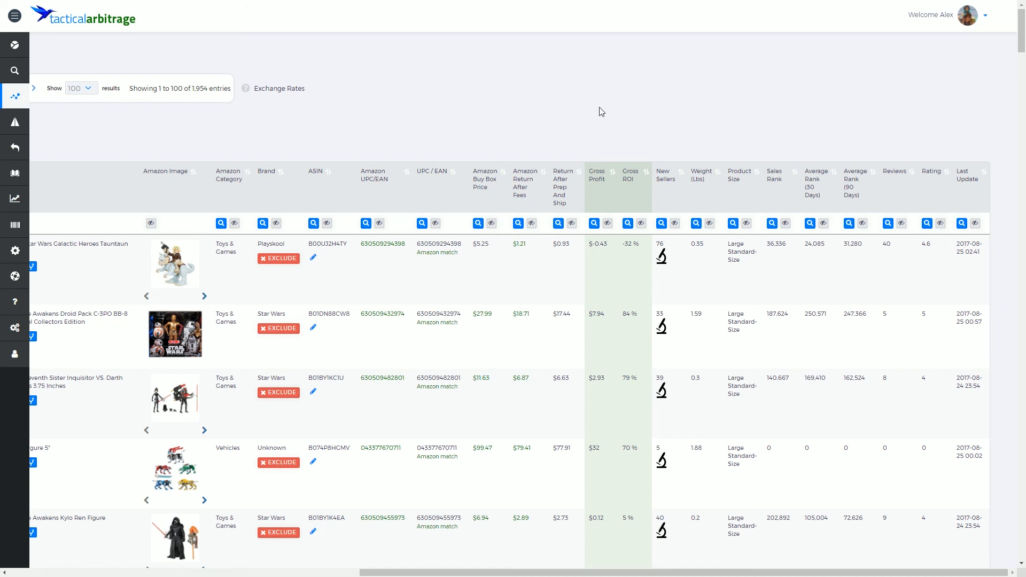
mouse_move(691, 90)
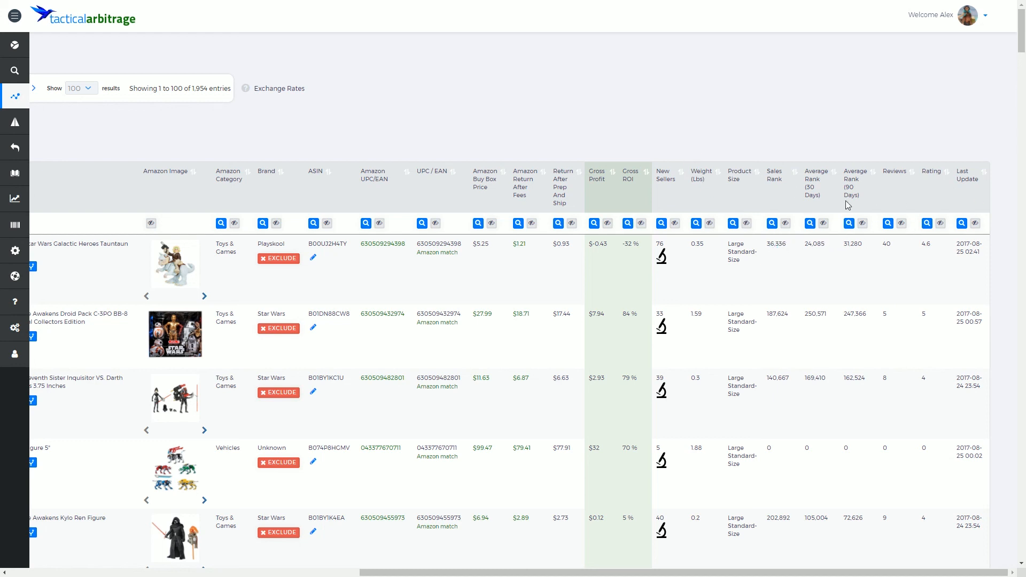
mouse_move(809, 228)
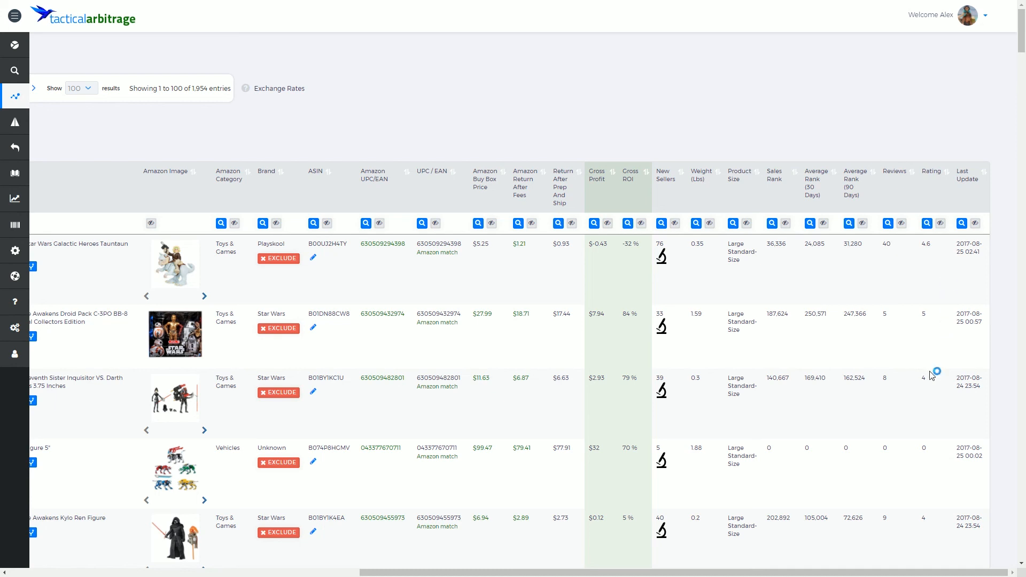
left_click(173, 88)
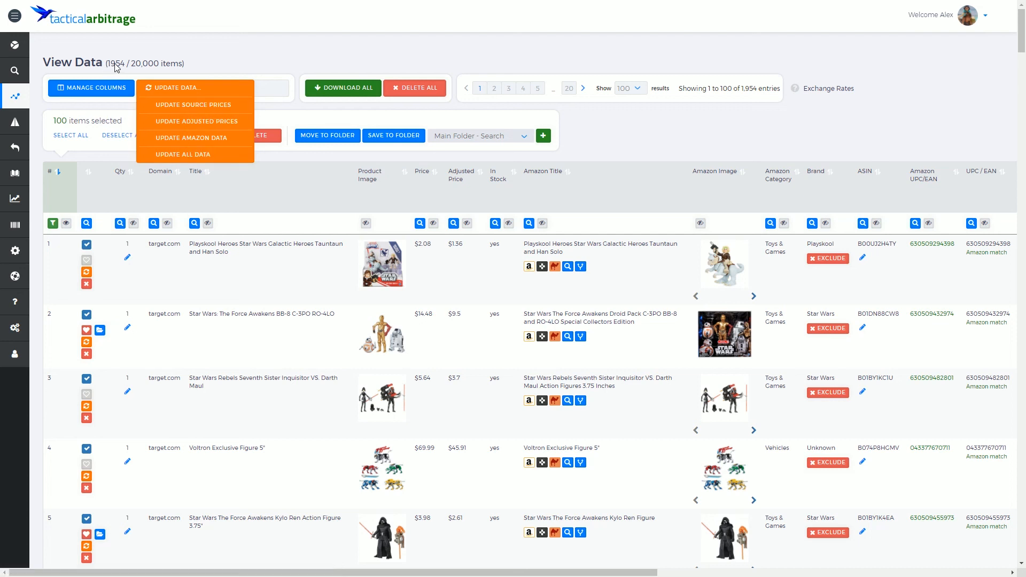
mouse_move(173, 67)
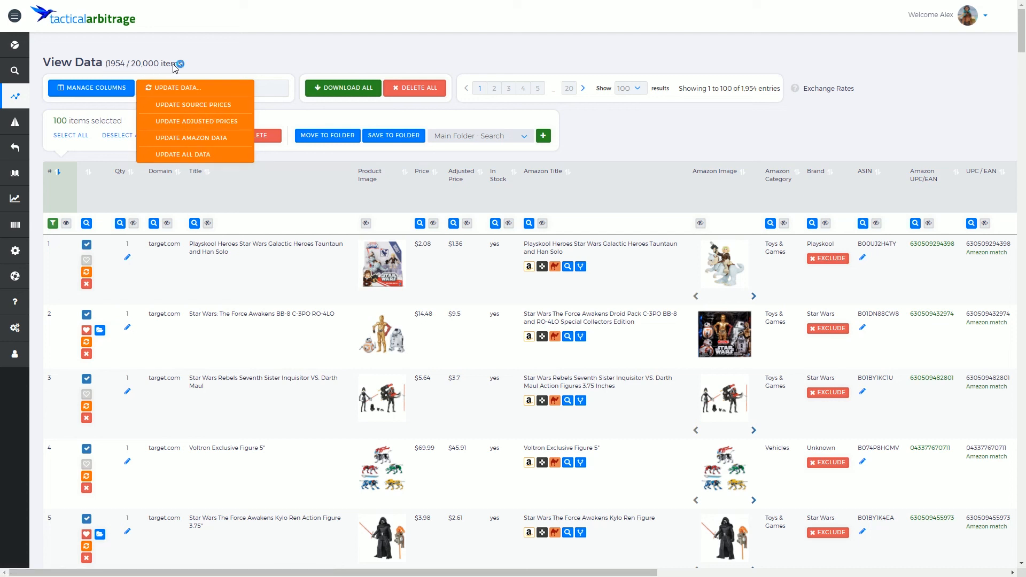
mouse_move(173, 159)
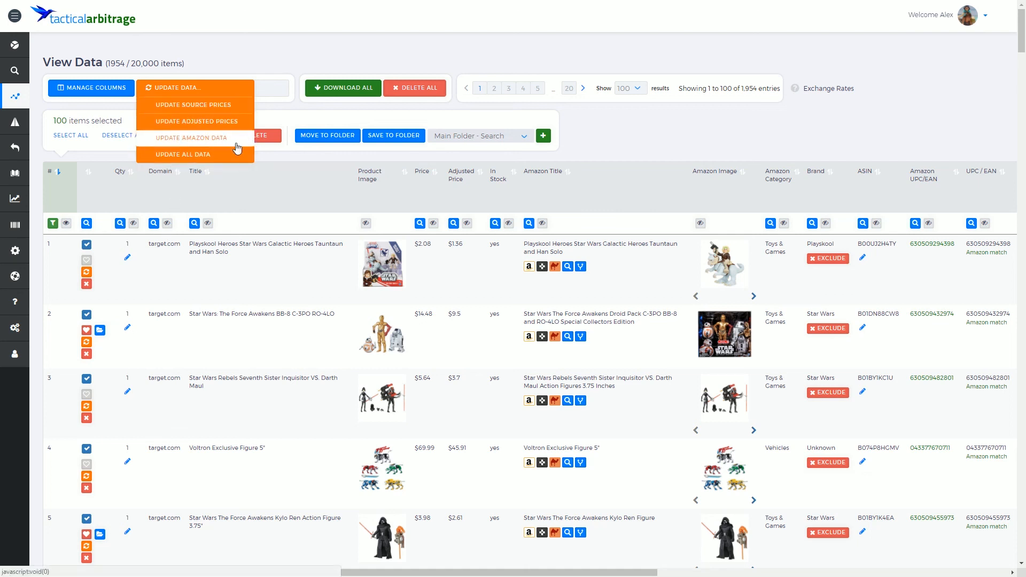
mouse_move(221, 141)
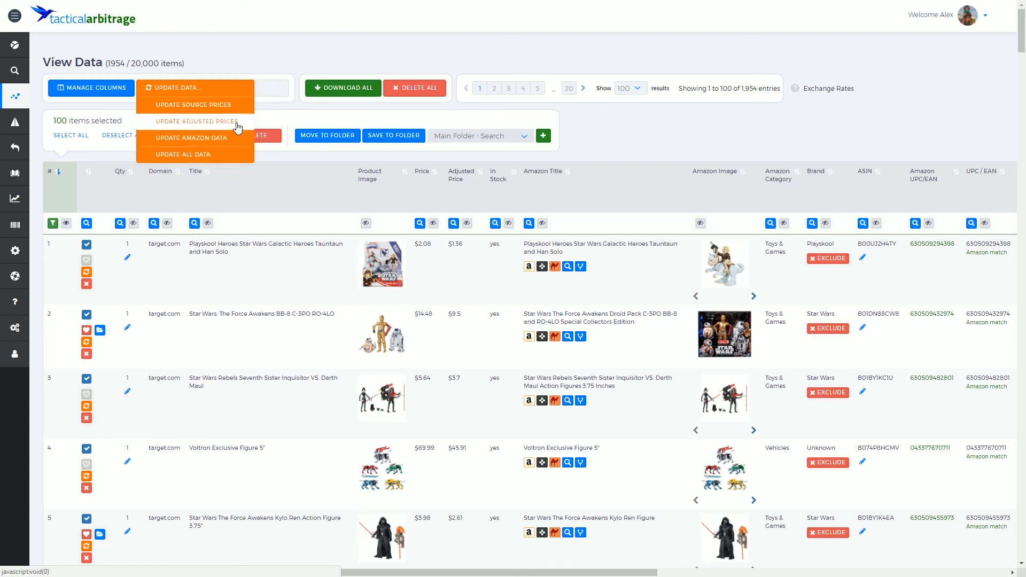
mouse_move(160, 124)
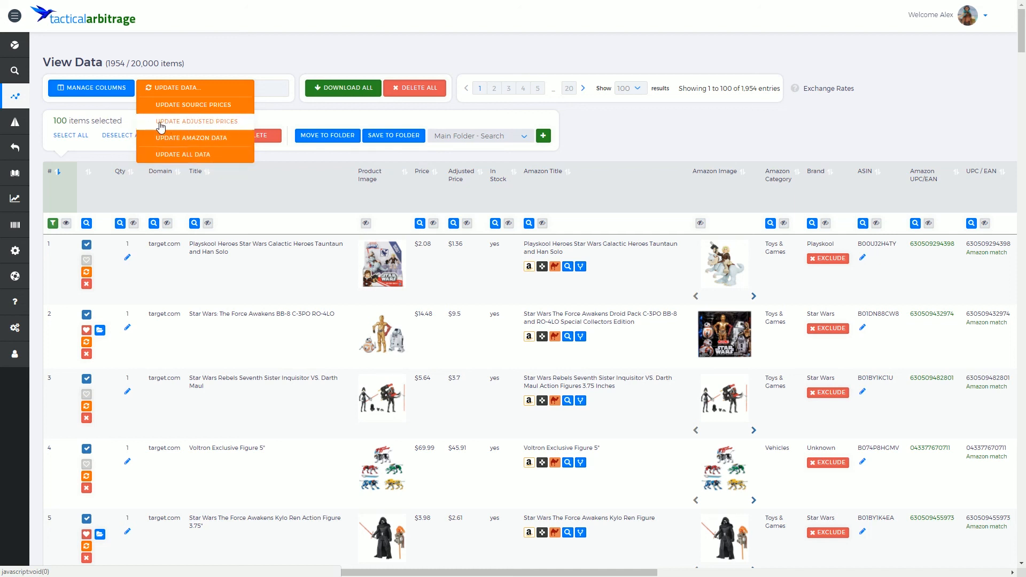
mouse_move(162, 129)
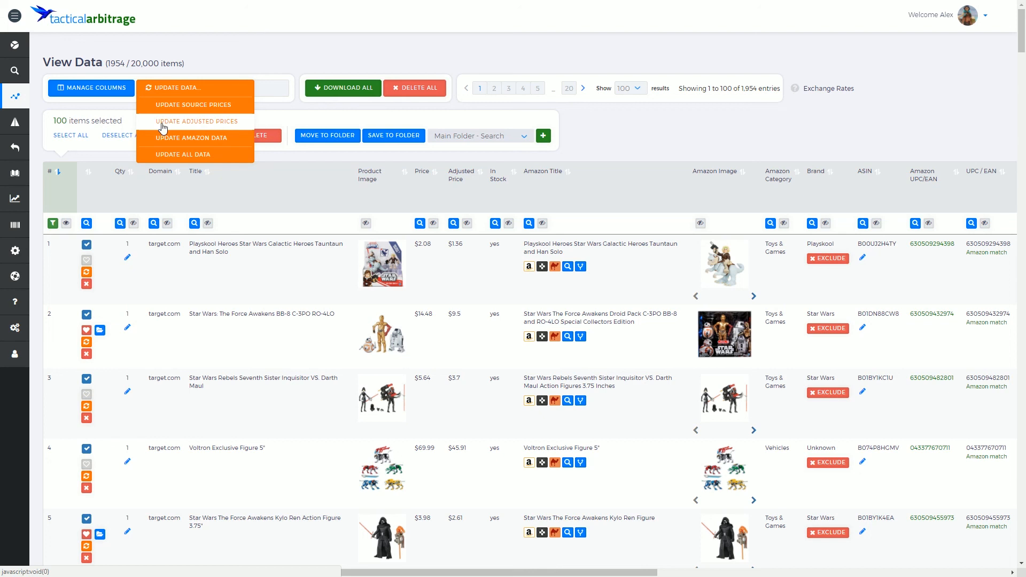
mouse_move(188, 160)
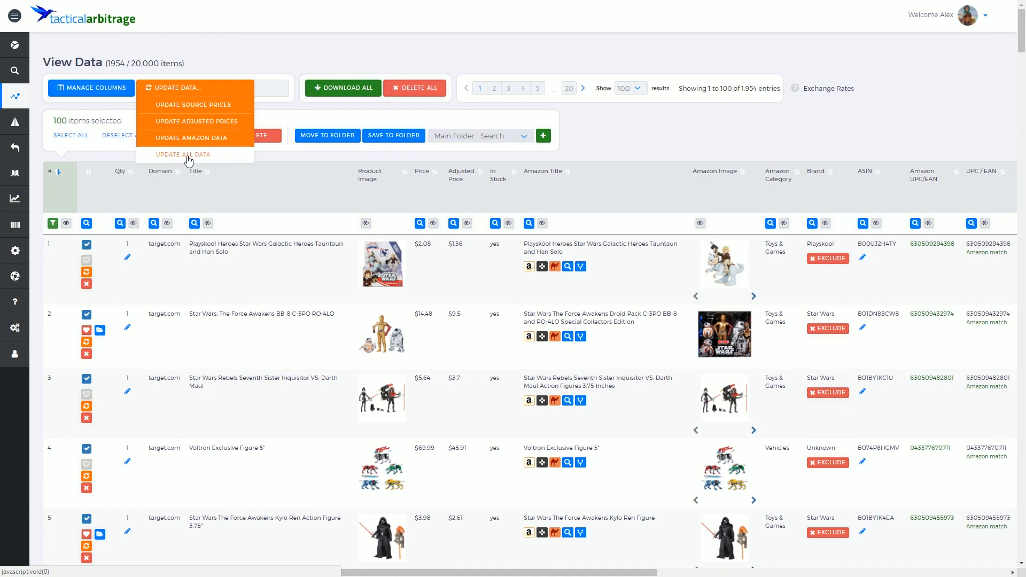
mouse_move(202, 207)
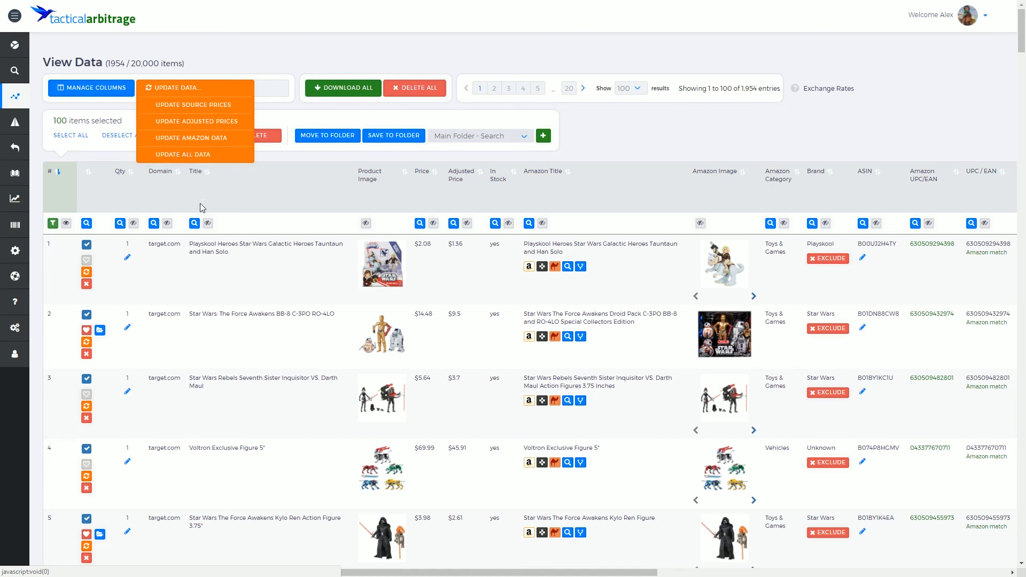
mouse_move(439, 151)
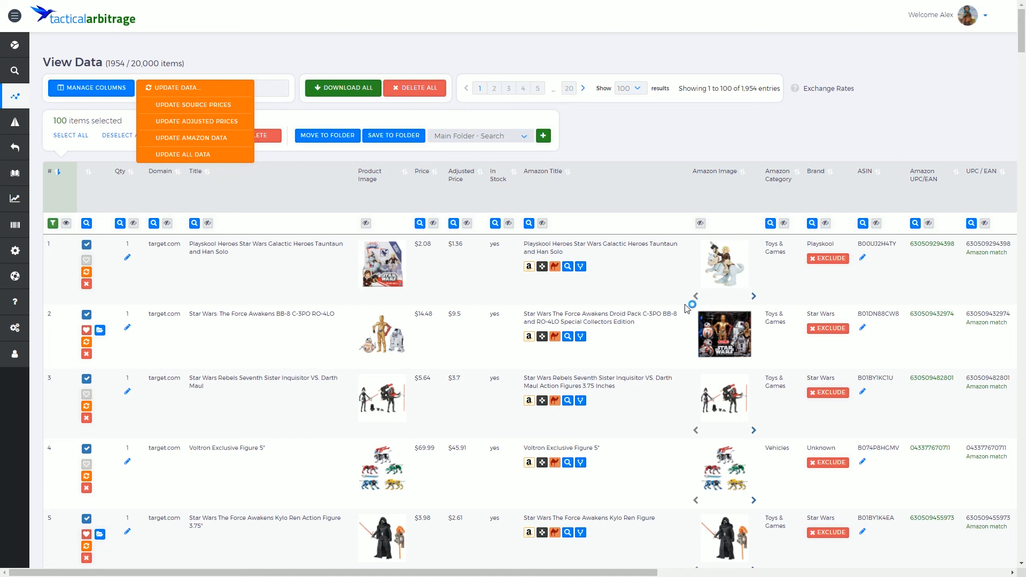
mouse_move(665, 574)
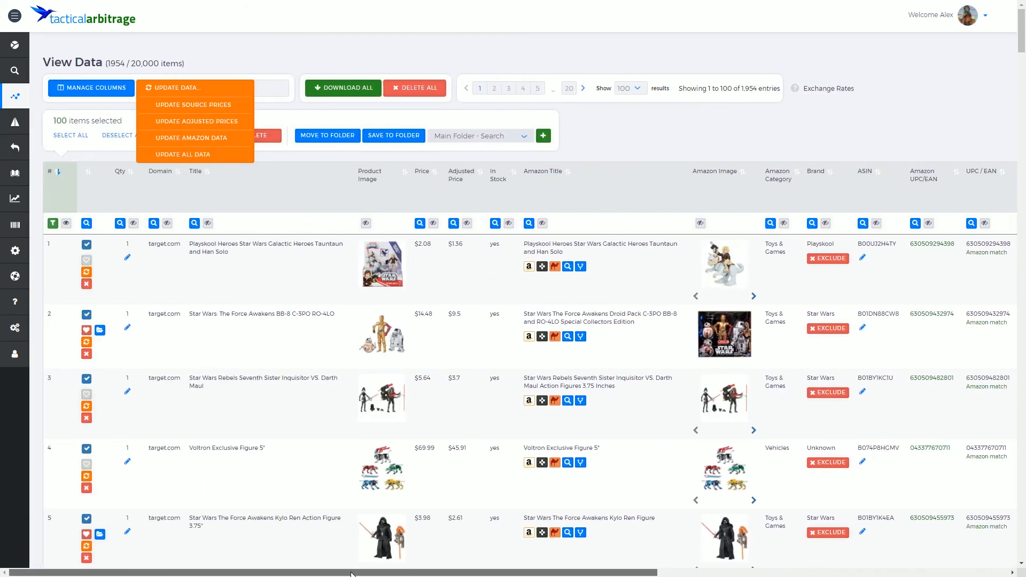
mouse_move(120, 66)
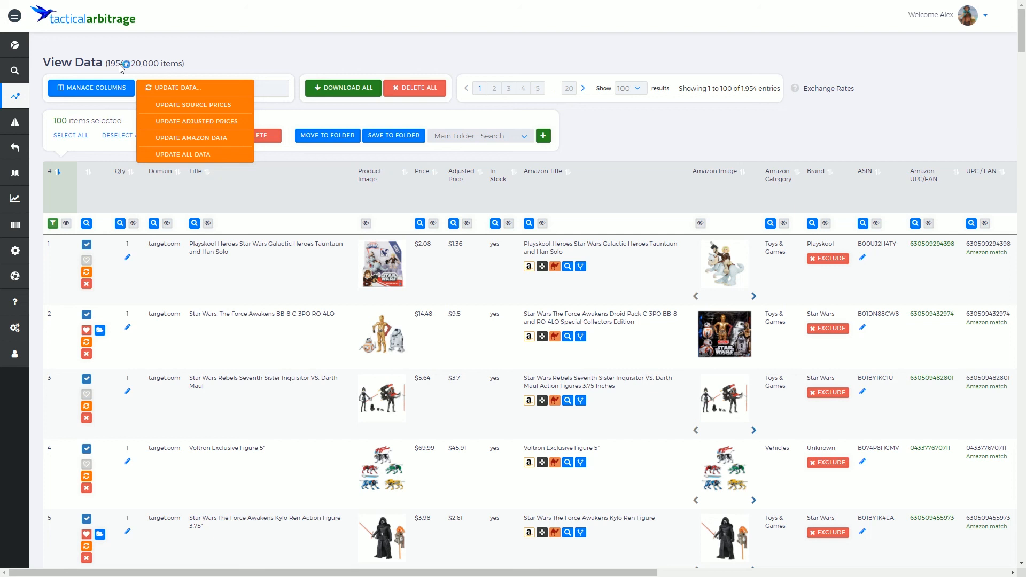
mouse_move(211, 59)
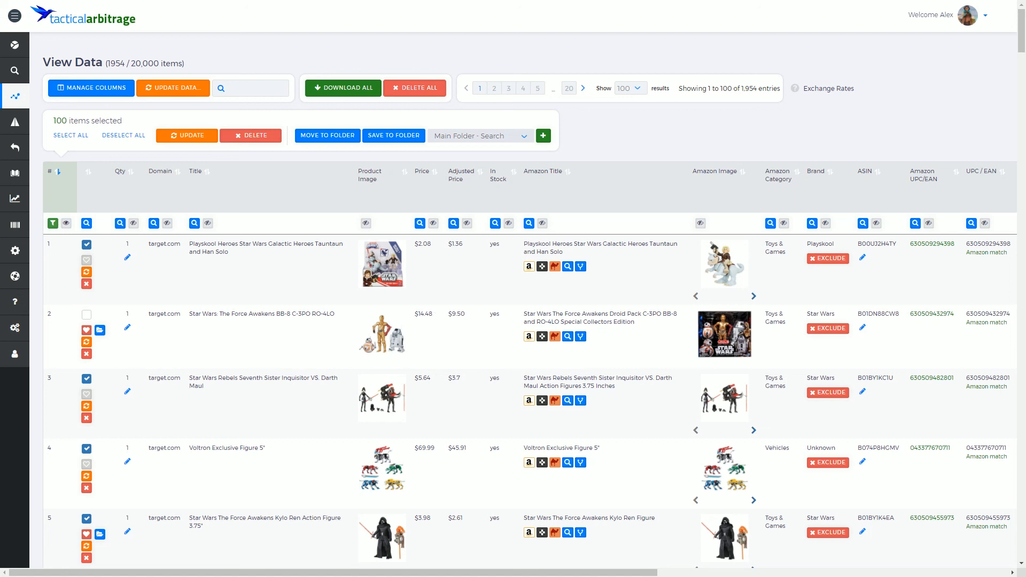
mouse_move(105, 205)
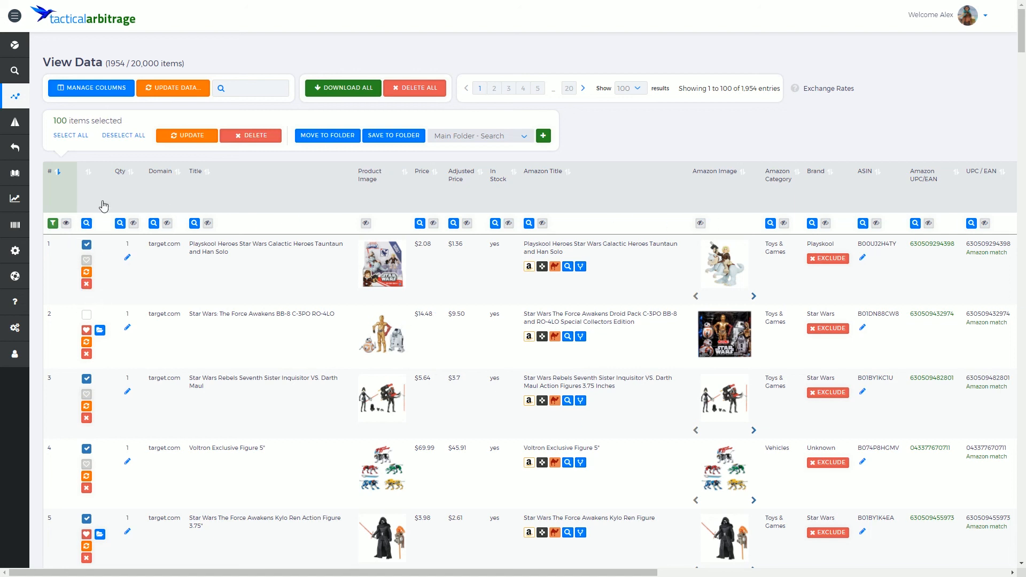